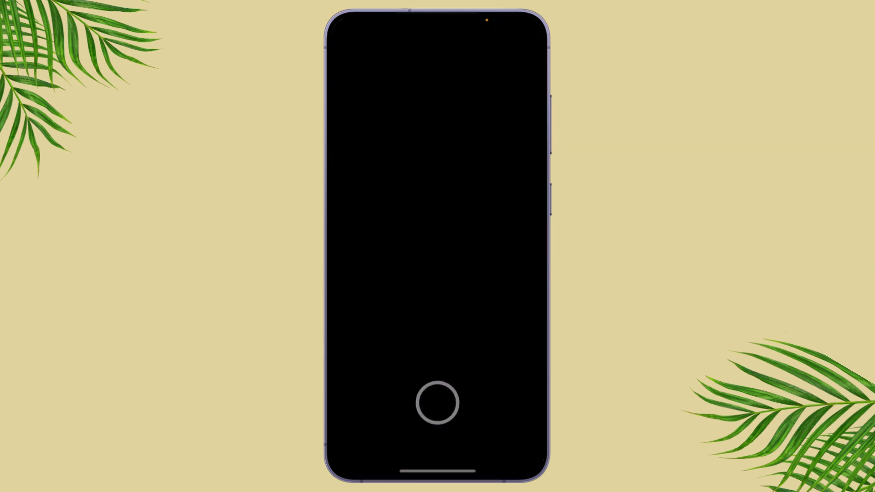
# - Launch Snapchat, glance at Friends, then capture a snap of the ceiling from the camera
pyautogui.click(437, 403)
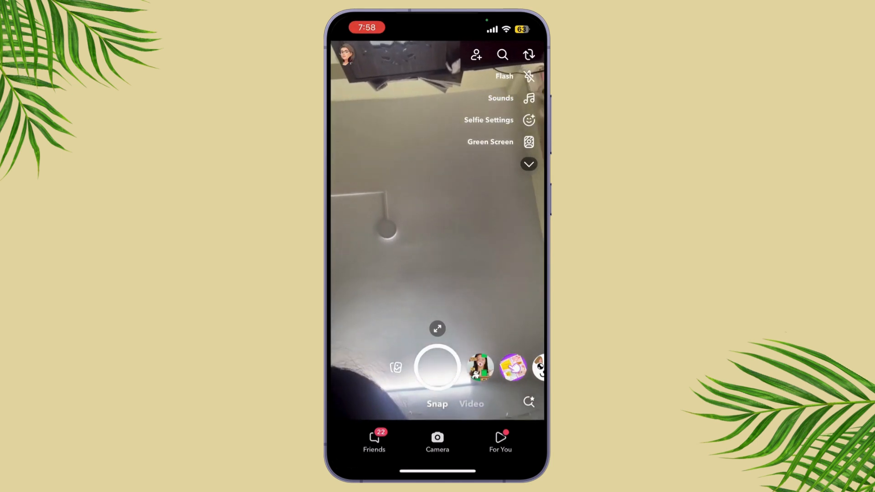
pyautogui.click(373, 441)
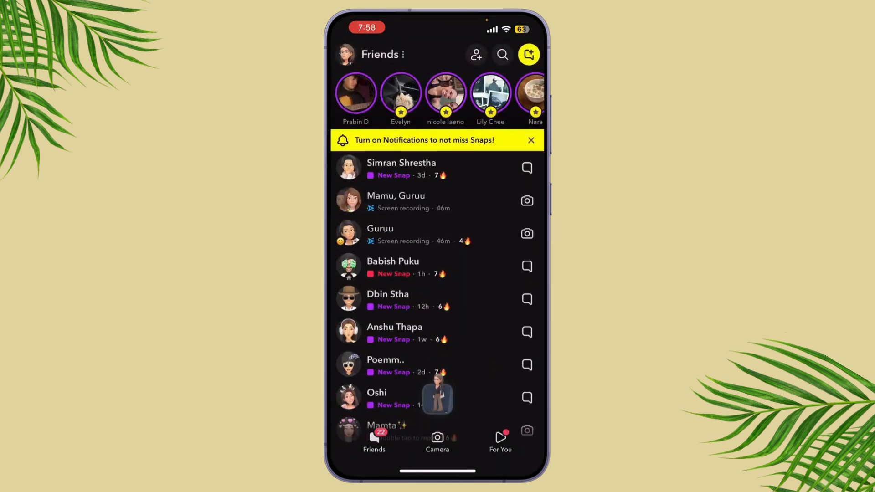
pyautogui.click(437, 441)
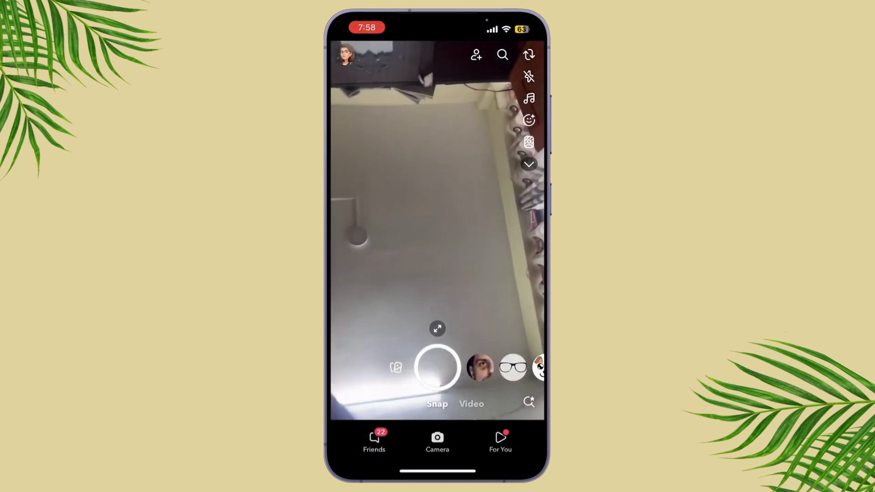
pyautogui.click(436, 368)
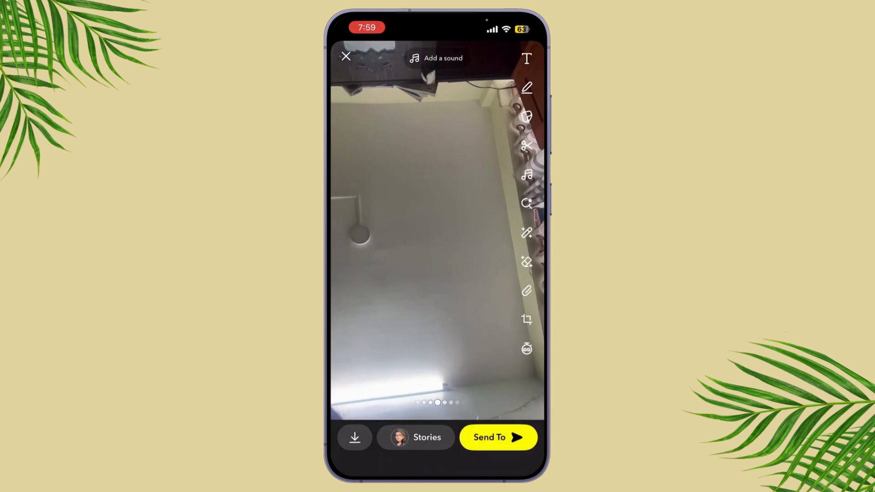
# - Move the snap to the Send To list and reach the emoji shortcuts editor
pyautogui.click(489, 436)
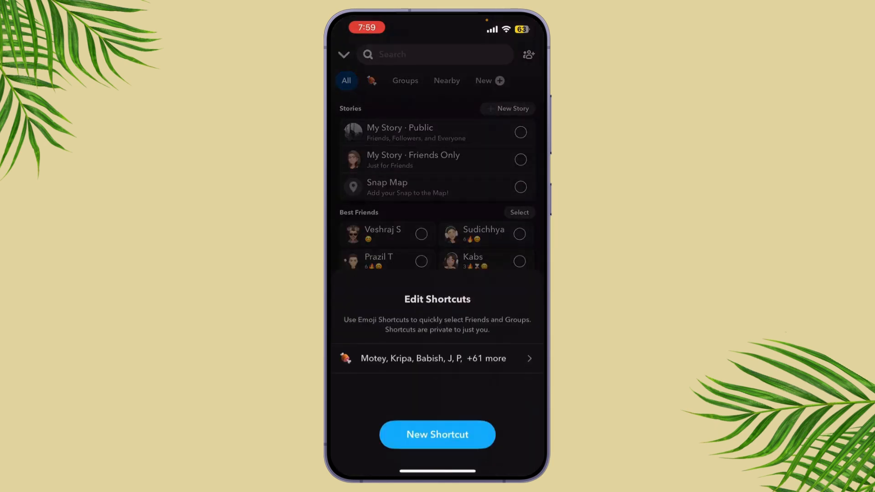
pyautogui.click(437, 434)
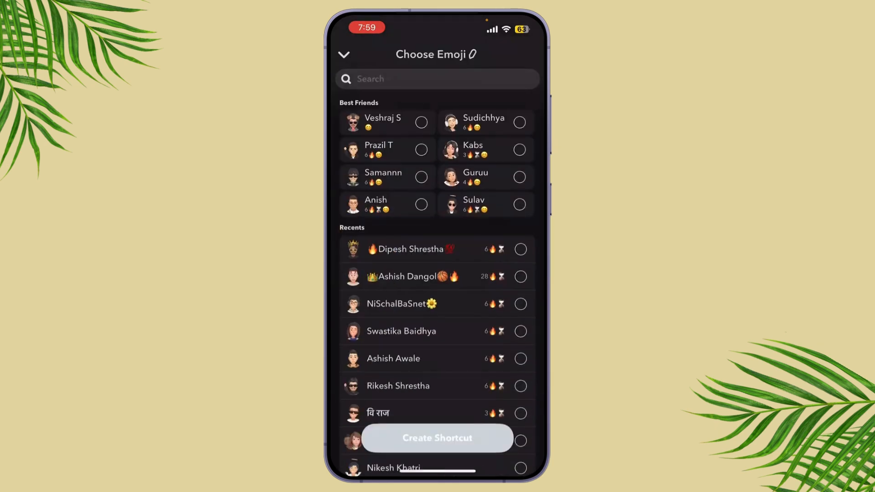
pyautogui.click(421, 176)
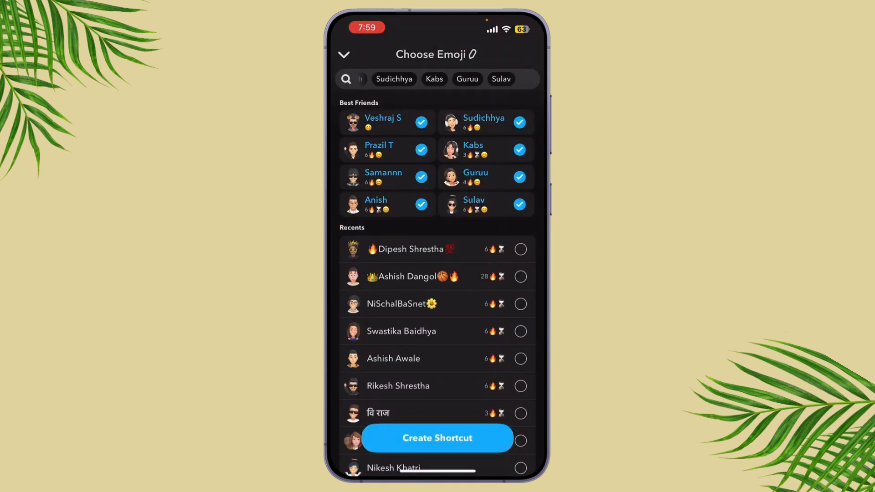
pyautogui.scroll(-3)
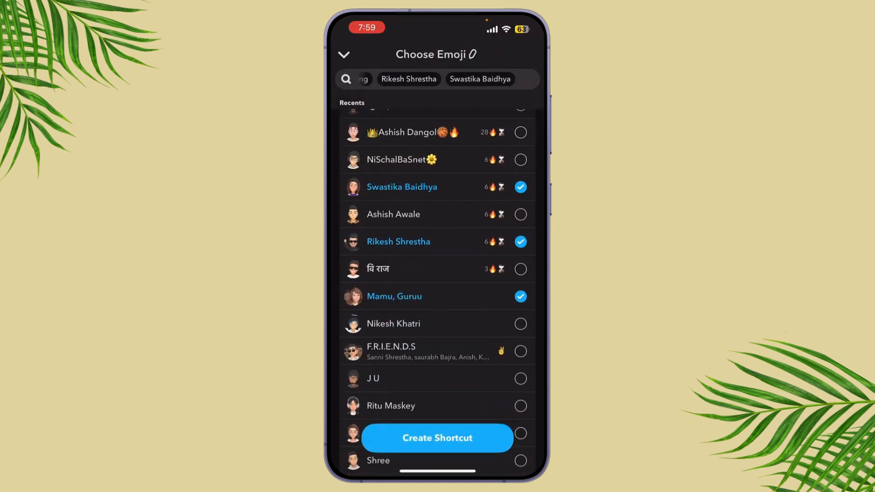
pyautogui.click(518, 214)
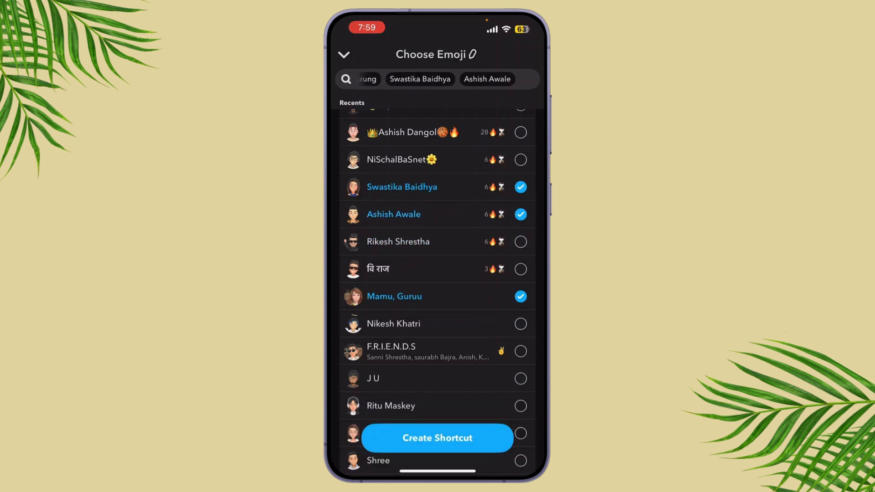
pyautogui.click(437, 438)
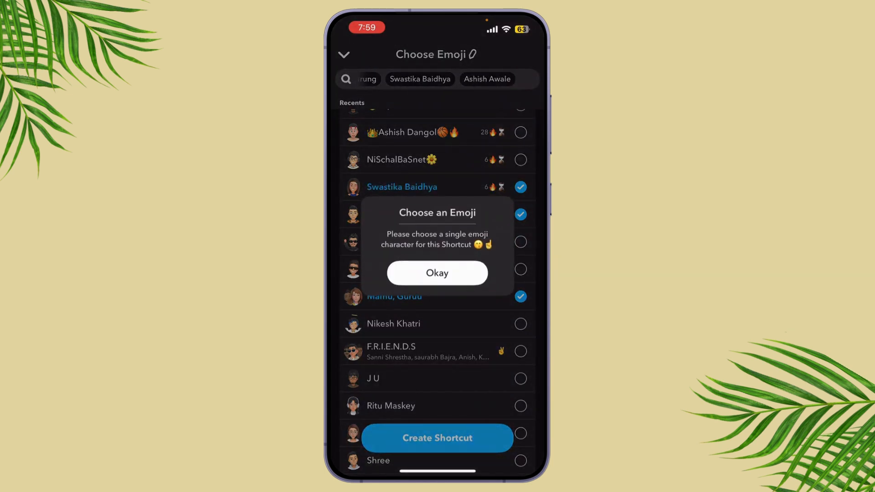
# - Name the shortcut with a single object emoji and create it as 'Veshraj, Prazil, Samannn and 8 more'
pyautogui.click(436, 272)
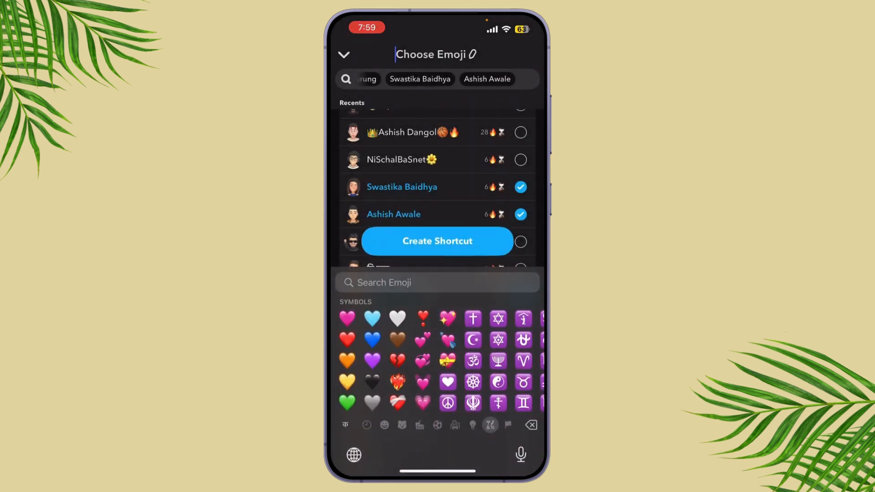
pyautogui.click(473, 424)
pyautogui.write('📅📈🗒️')
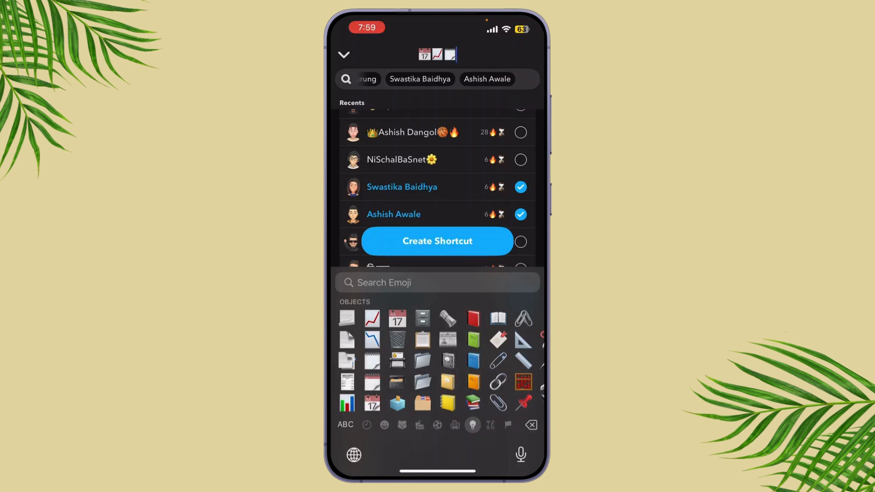
pyautogui.click(345, 425)
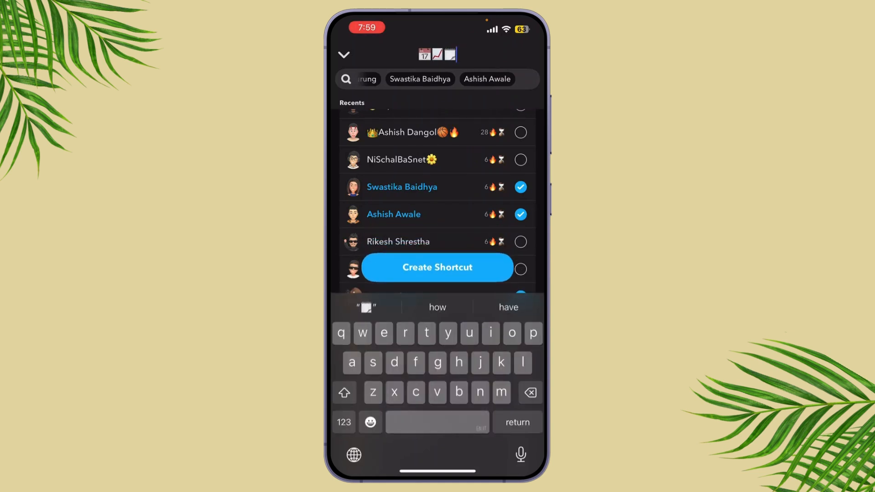
pyautogui.click(436, 267)
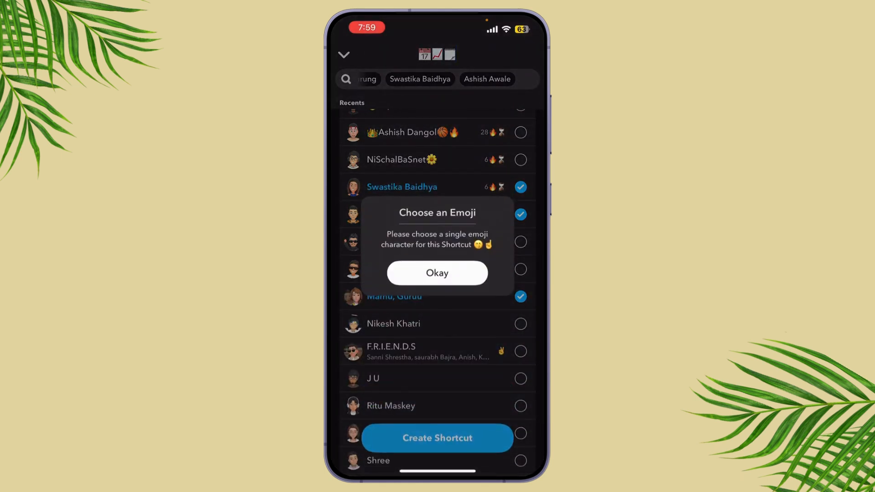
pyautogui.click(437, 272)
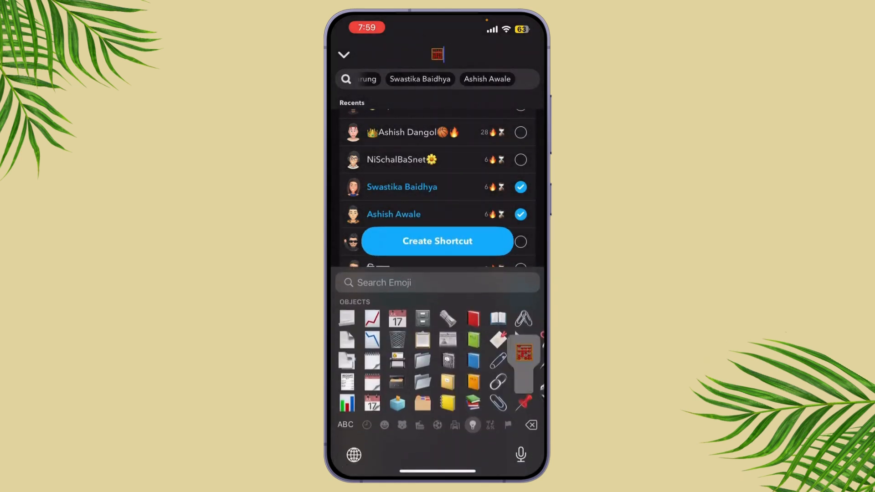
pyautogui.click(436, 241)
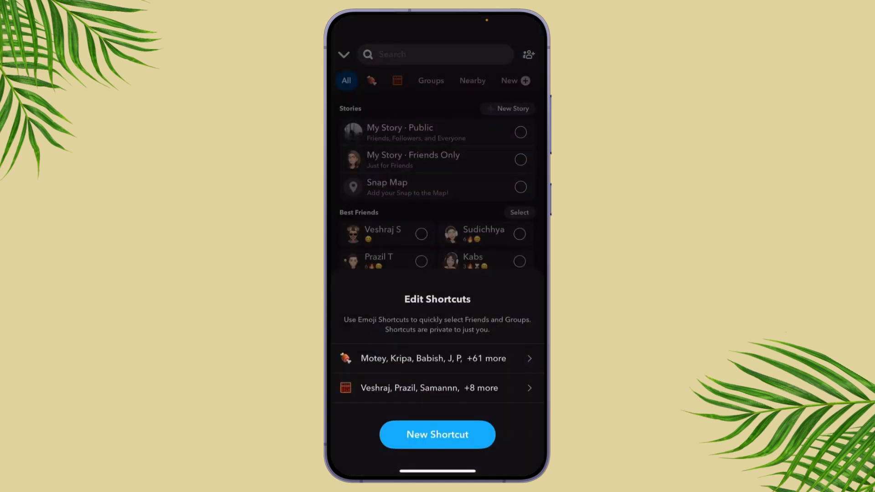
# - Pick the new emoji filter in Send To and select all ten of its friends as recipients
pyautogui.click(371, 81)
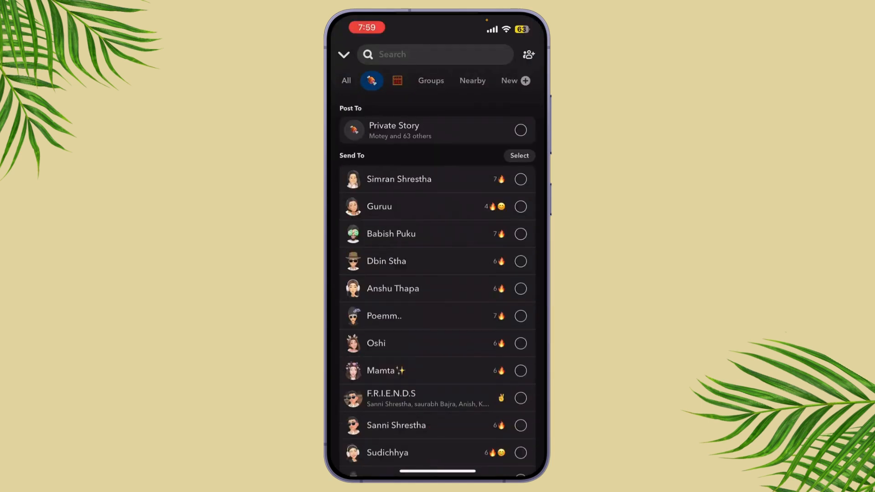
pyautogui.click(396, 80)
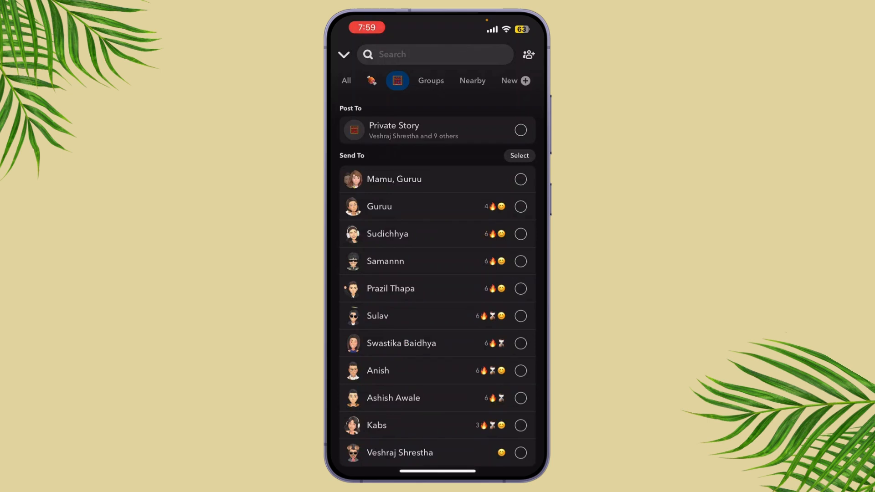
pyautogui.click(519, 155)
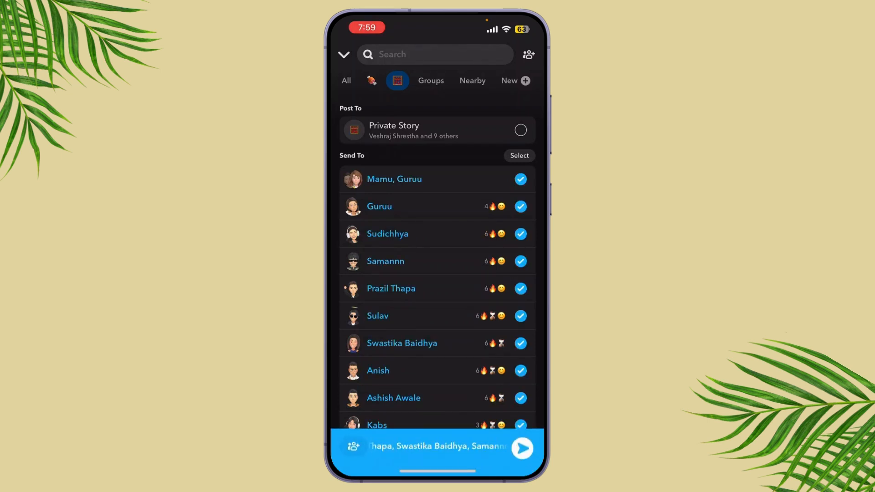